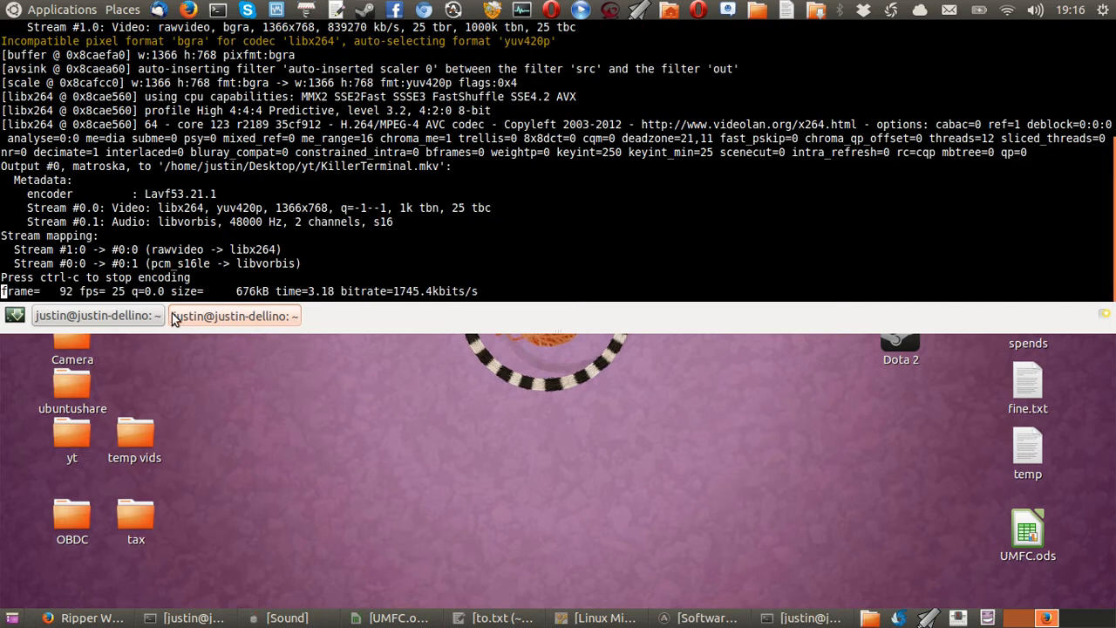
Switch to the second, empty terminal tab in Guake.
{"action": "left_click", "coordinate": [94, 316]}
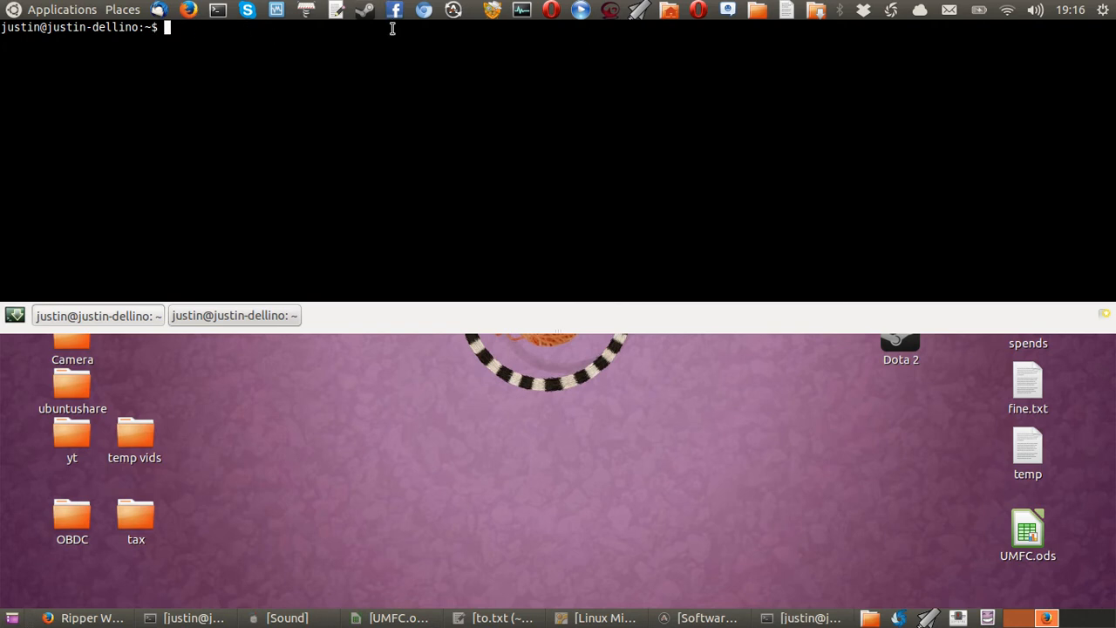
{"action": "mouse_move", "coordinate": [440, 196]}
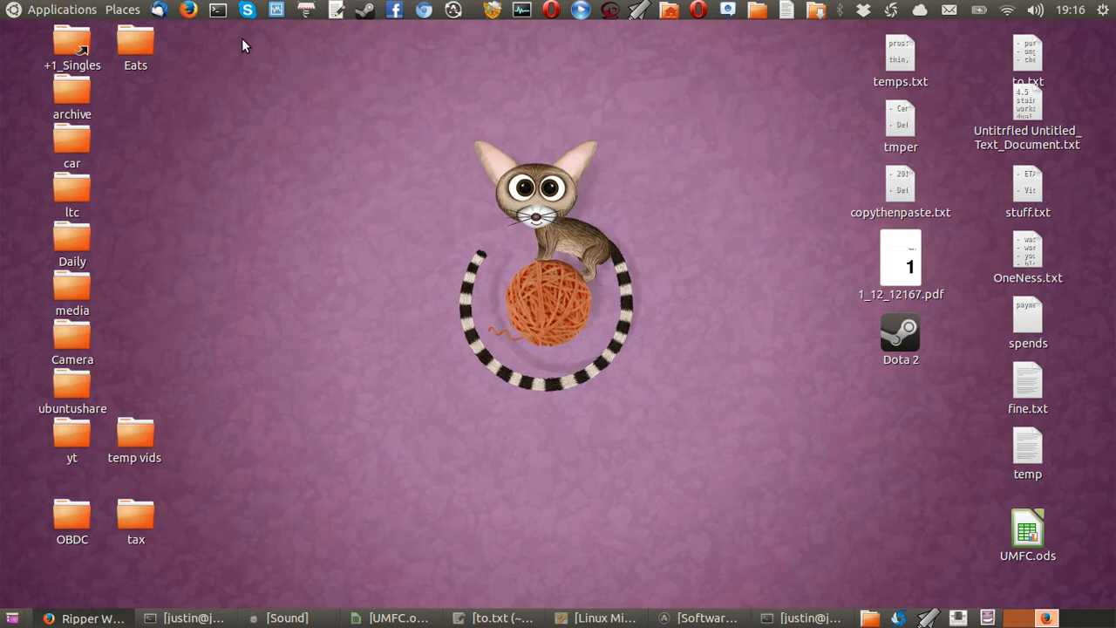
{"action": "mouse_move", "coordinate": [415, 286]}
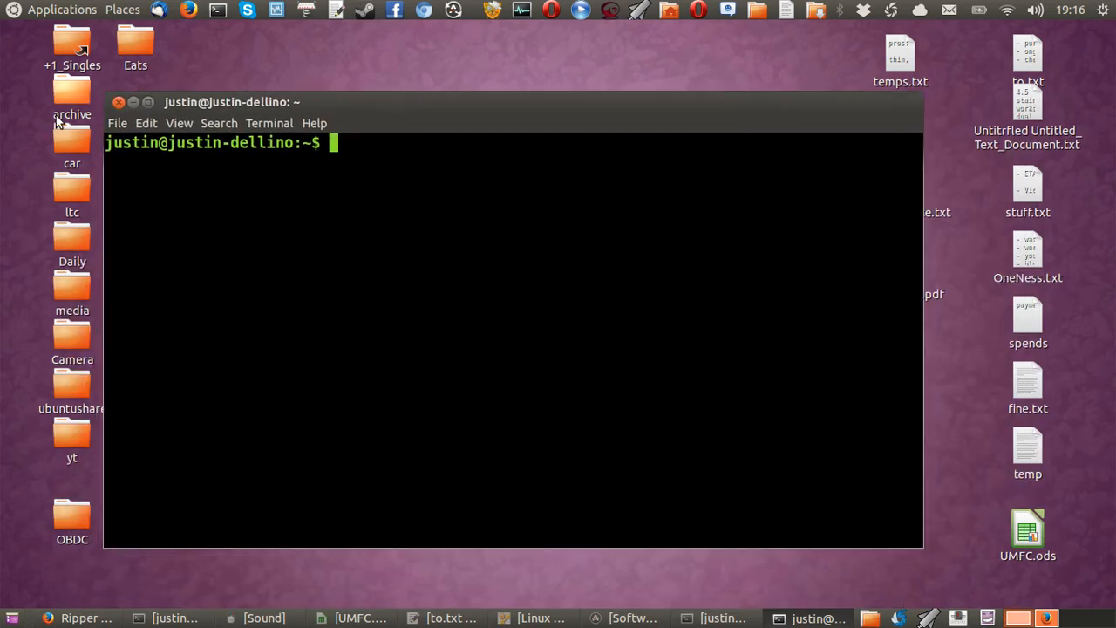
Dismiss the standalone GNOME Terminal window, leaving the desktop clear.
{"action": "left_click", "coordinate": [119, 101]}
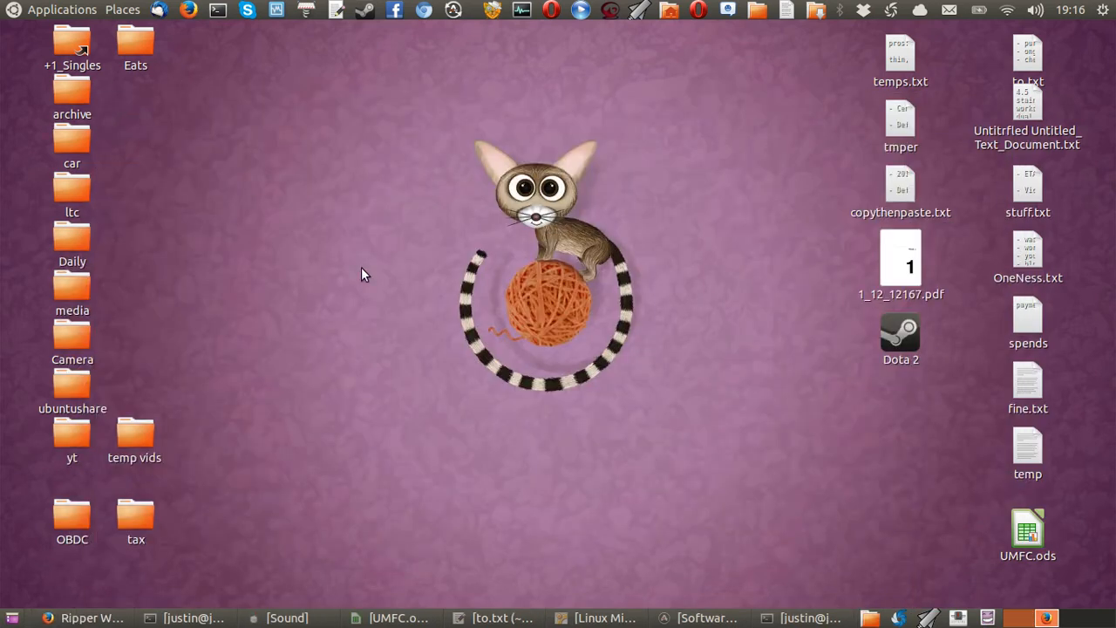
{"action": "mouse_move", "coordinate": [292, 335]}
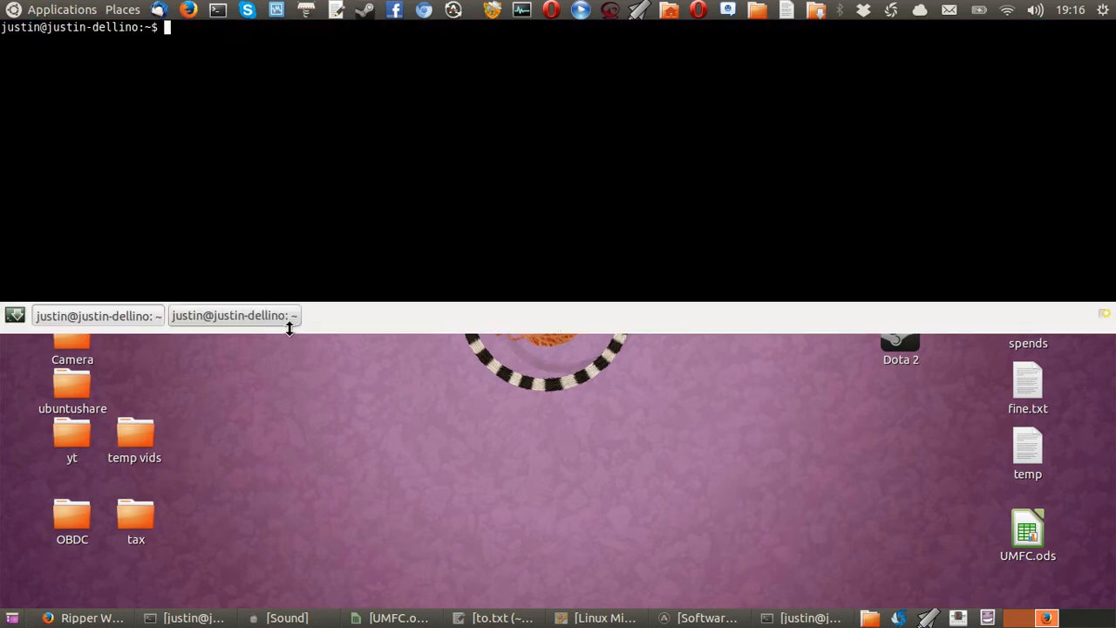
Run sudo apt-get update and authenticate with the administrator password.
{"action": "type", "text": "sudo apt-"}
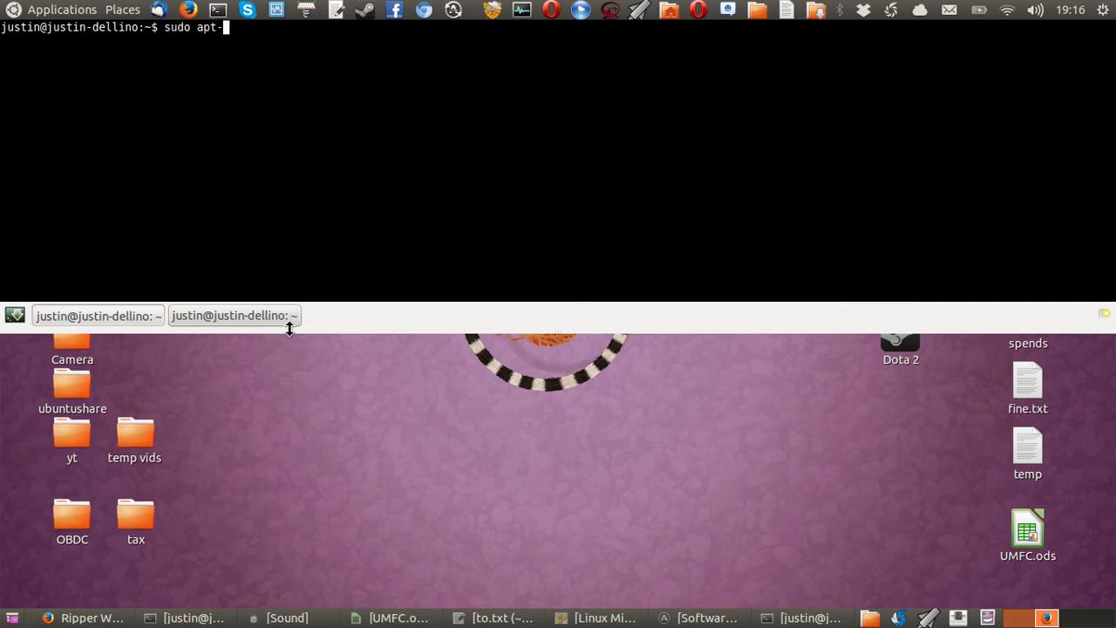
{"action": "type", "text": "get upda"}
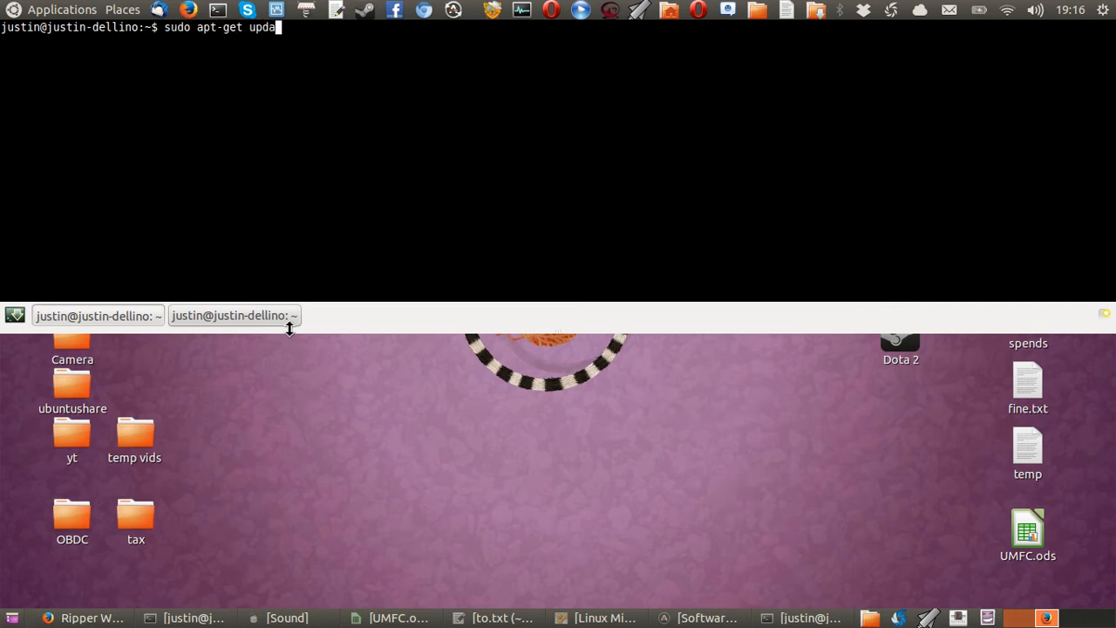
{"action": "key", "text": "Return"}
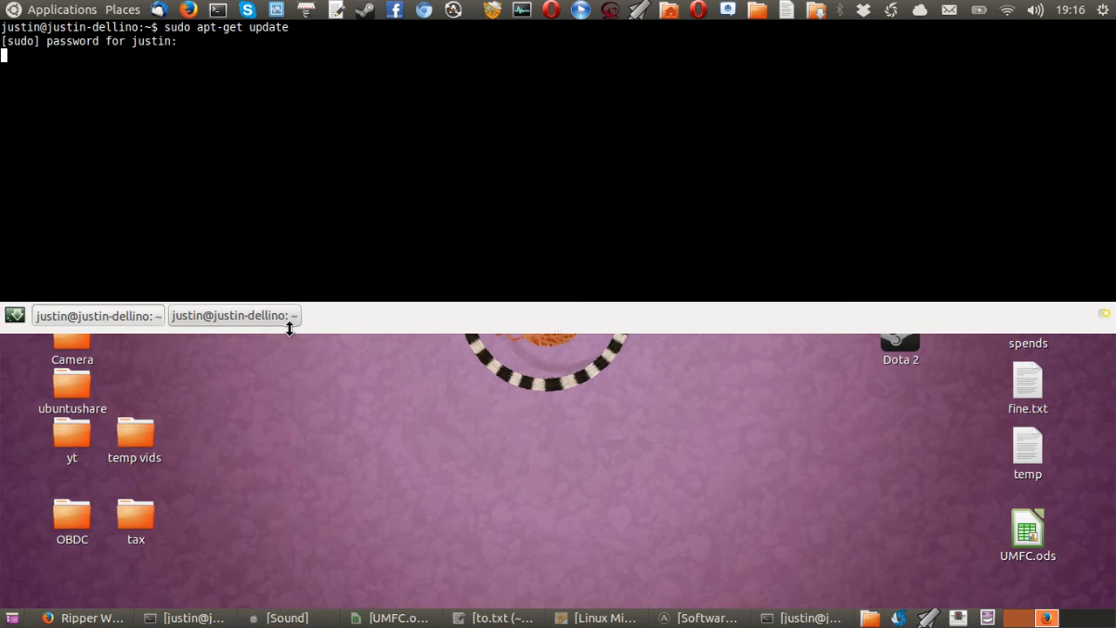
{"action": "key", "text": "Return"}
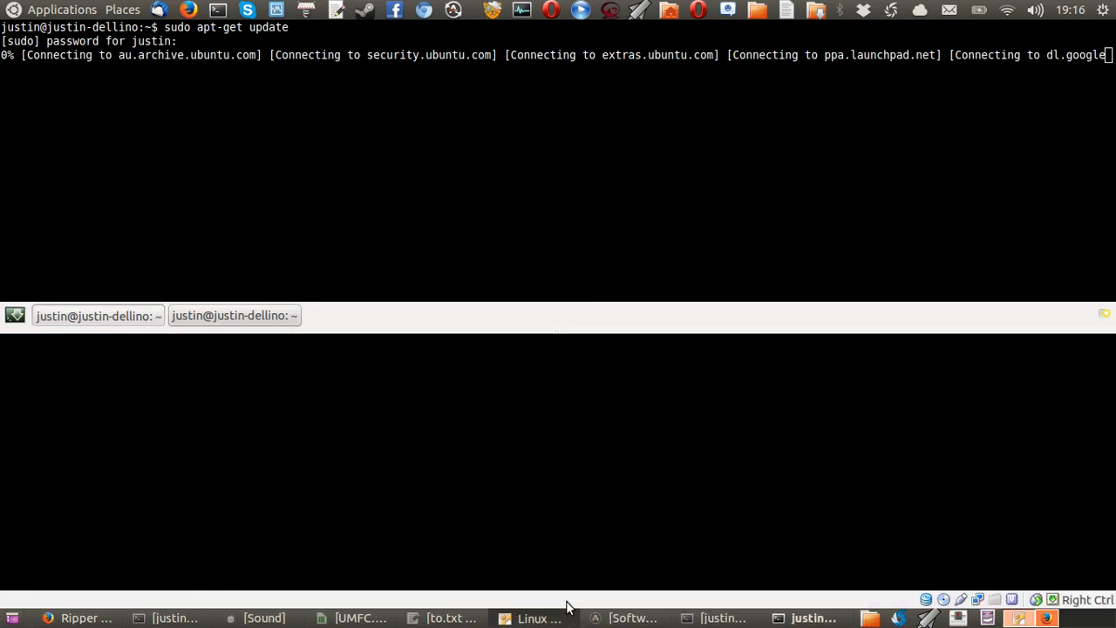
{"action": "mouse_move", "coordinate": [146, 506]}
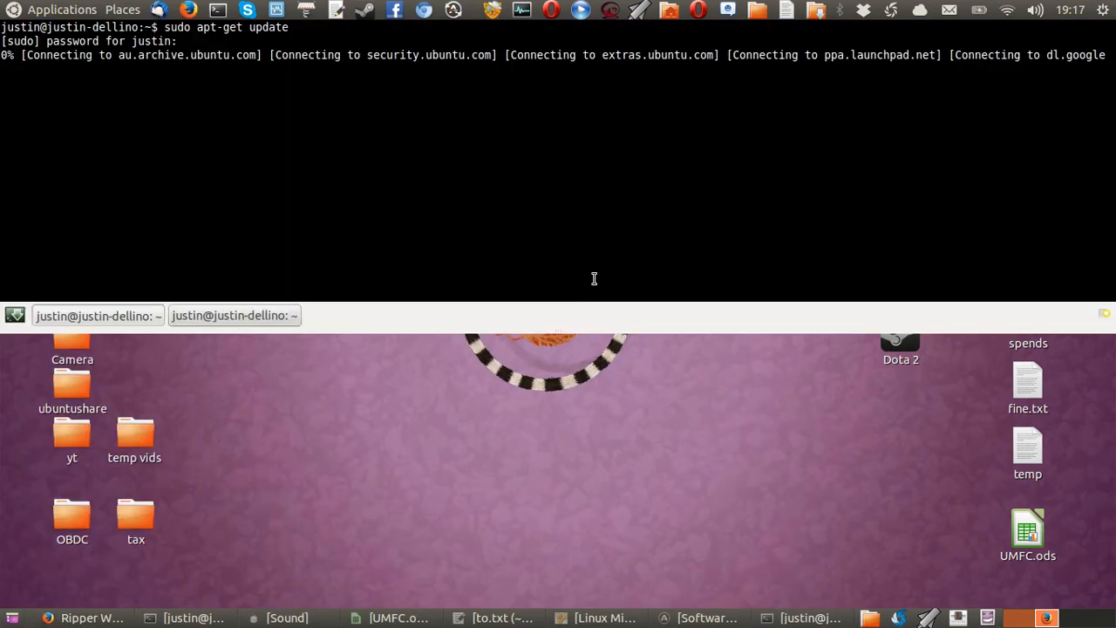
{"action": "mouse_move", "coordinate": [478, 180]}
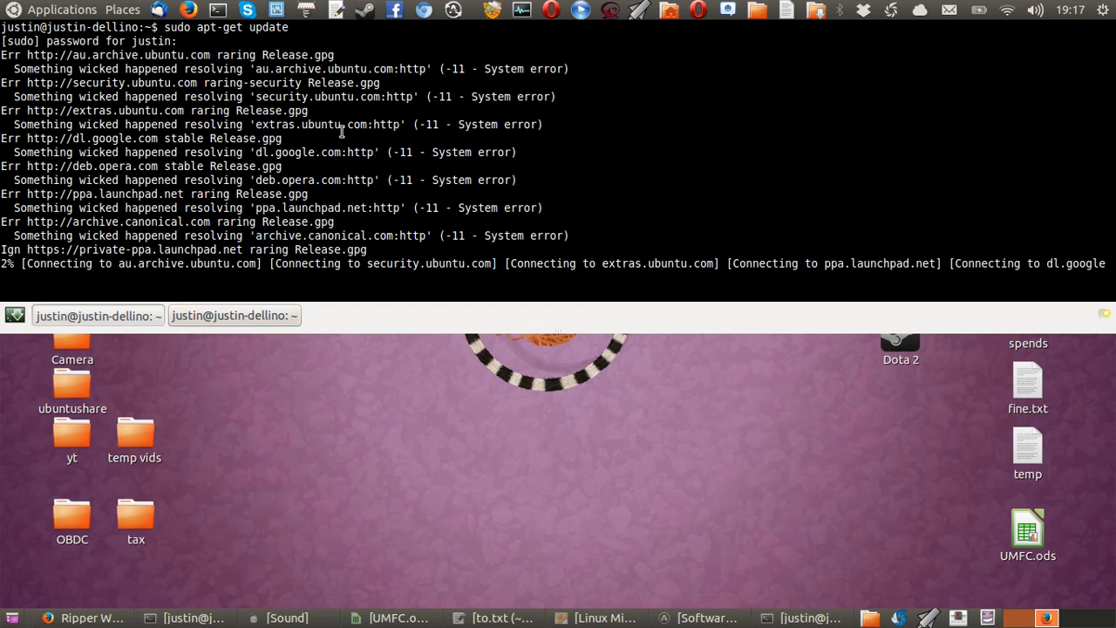
{"action": "mouse_move", "coordinate": [694, 317]}
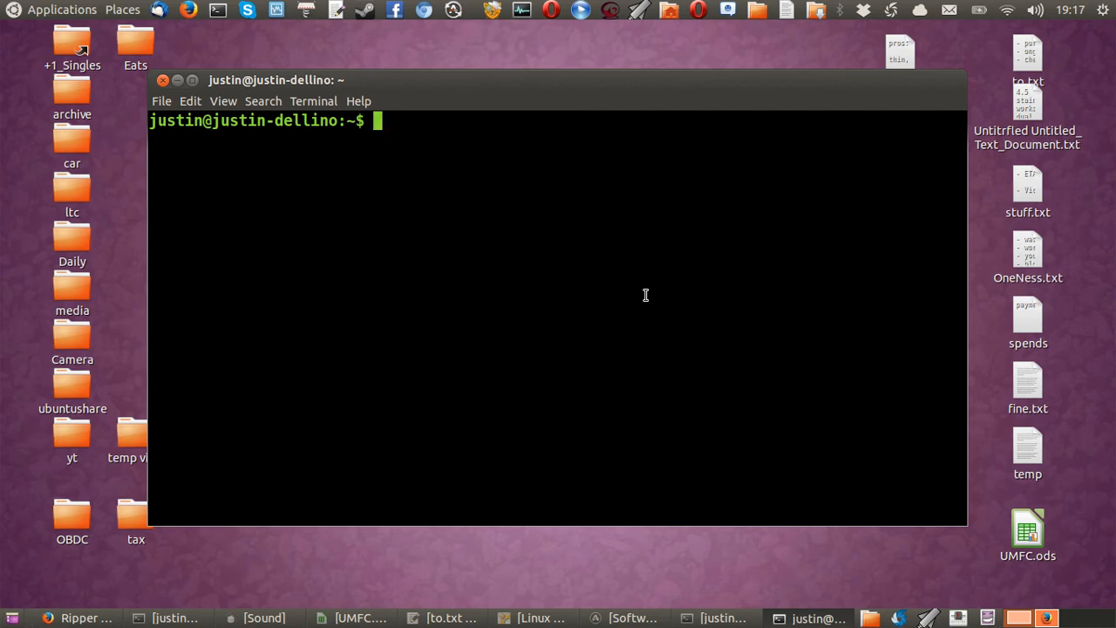
Run sudo apt-get install guake, confirm it is already newest, then close the window.
{"action": "type", "text": "sudo apt0"}
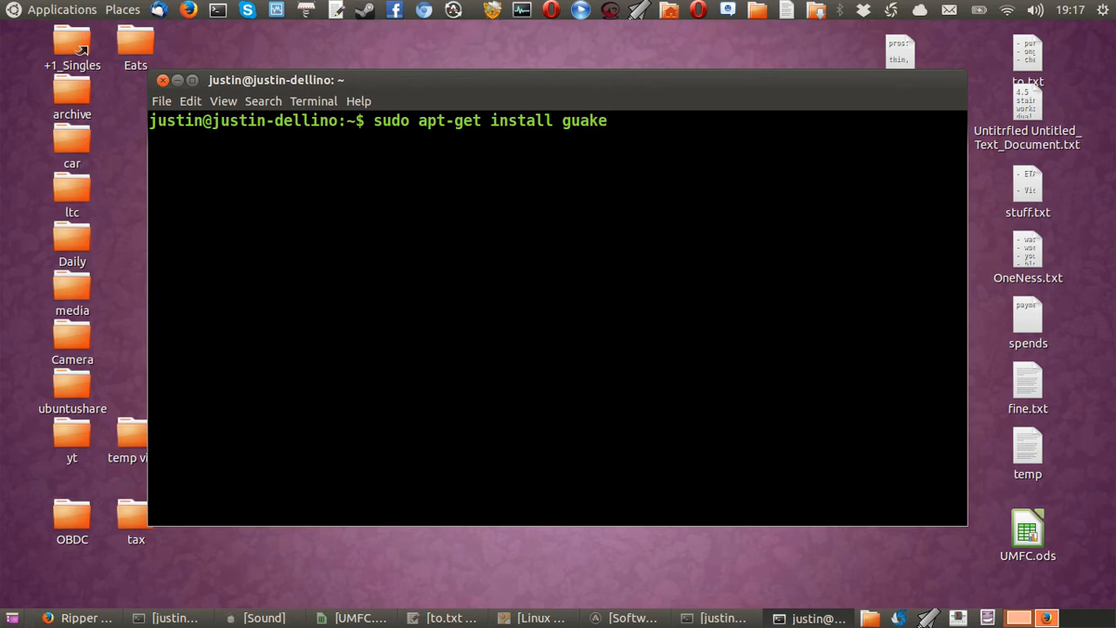
{"action": "key", "text": "Return"}
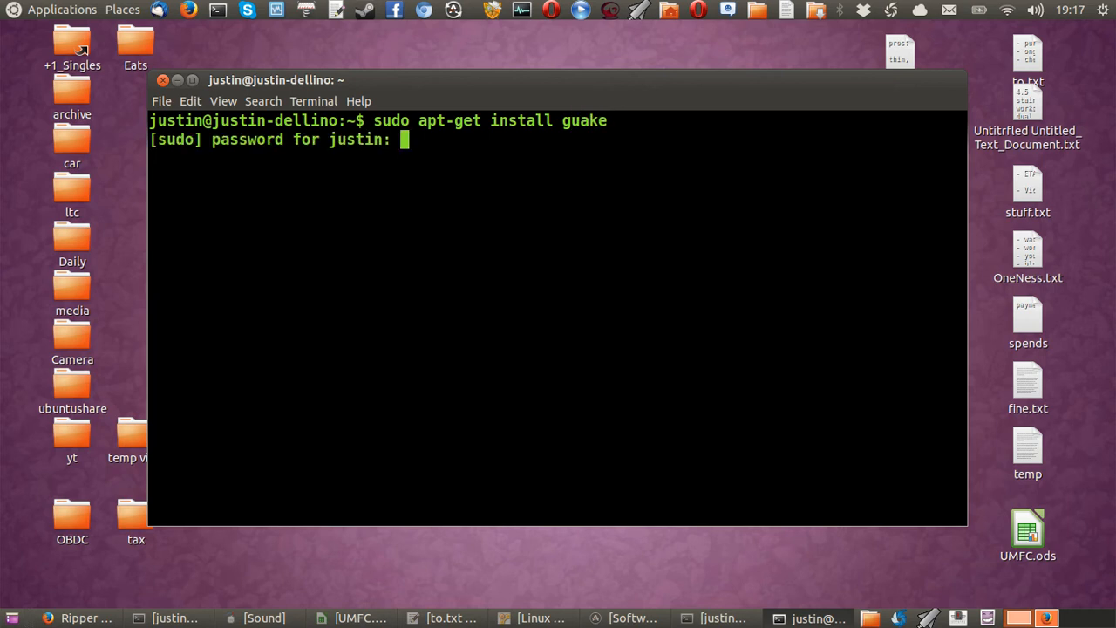
{"action": "key", "text": "Return"}
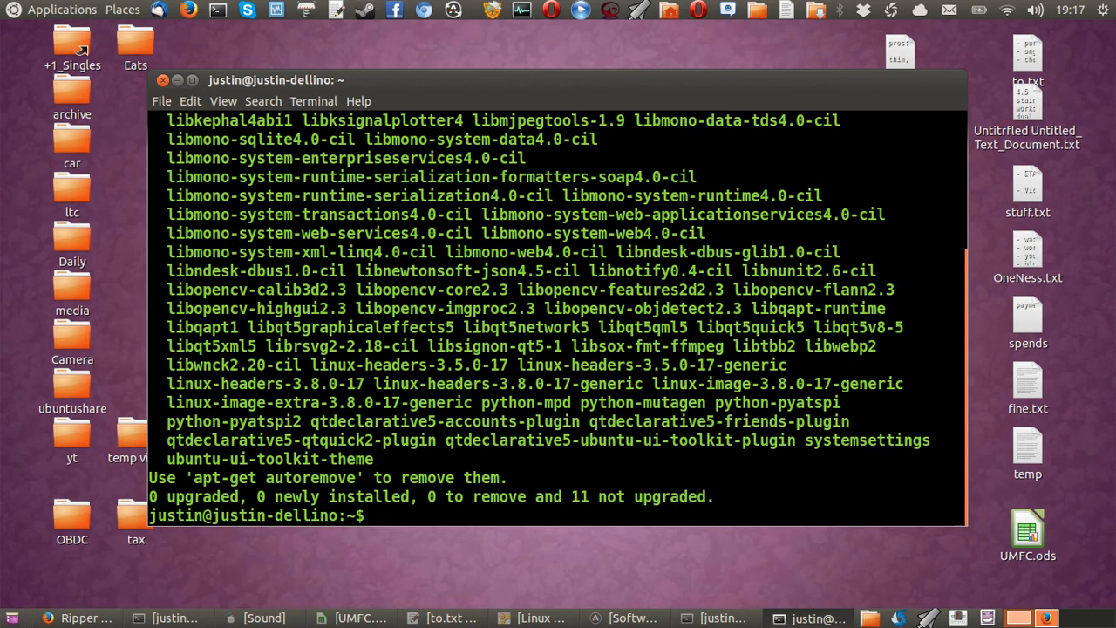
{"action": "key", "text": "Return"}
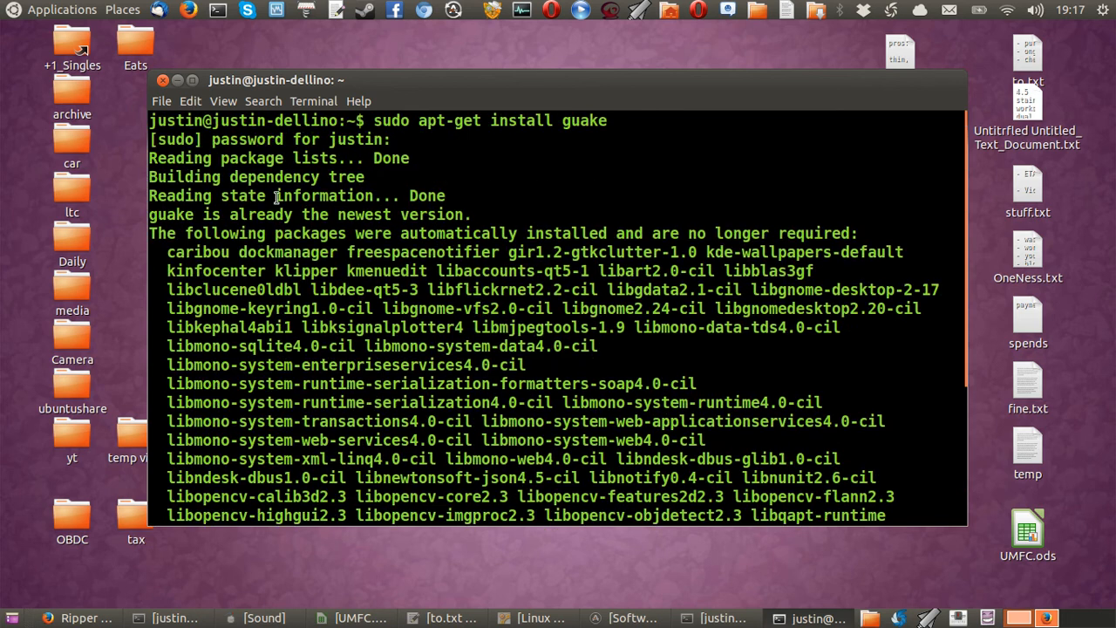
{"action": "scroll", "scroll_direction": "down", "scroll_amount": 3}
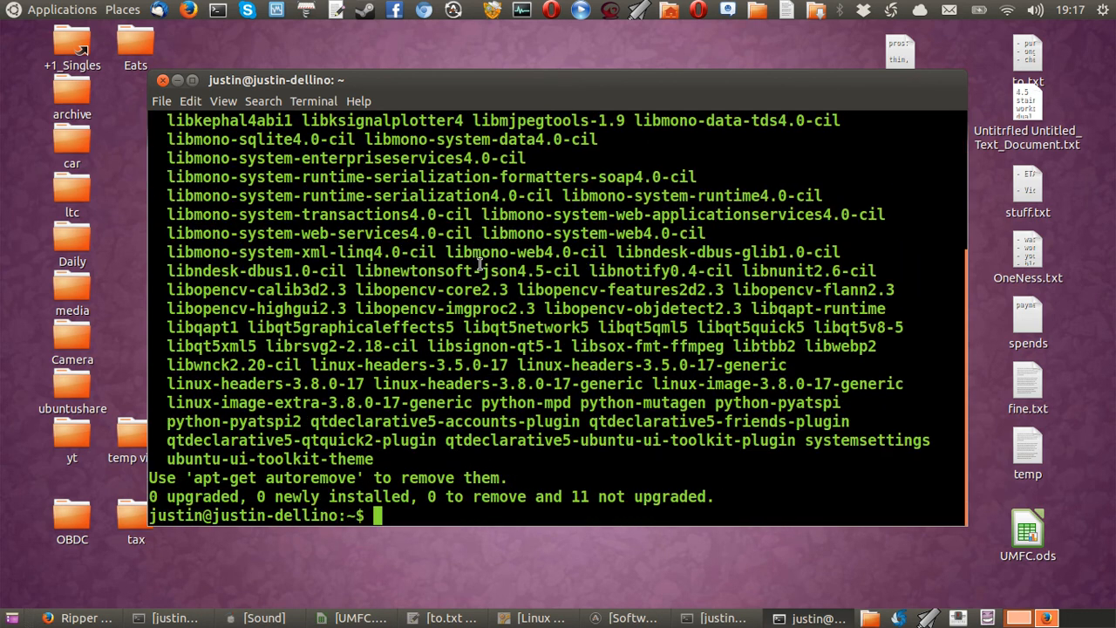
{"action": "mouse_move", "coordinate": [439, 399]}
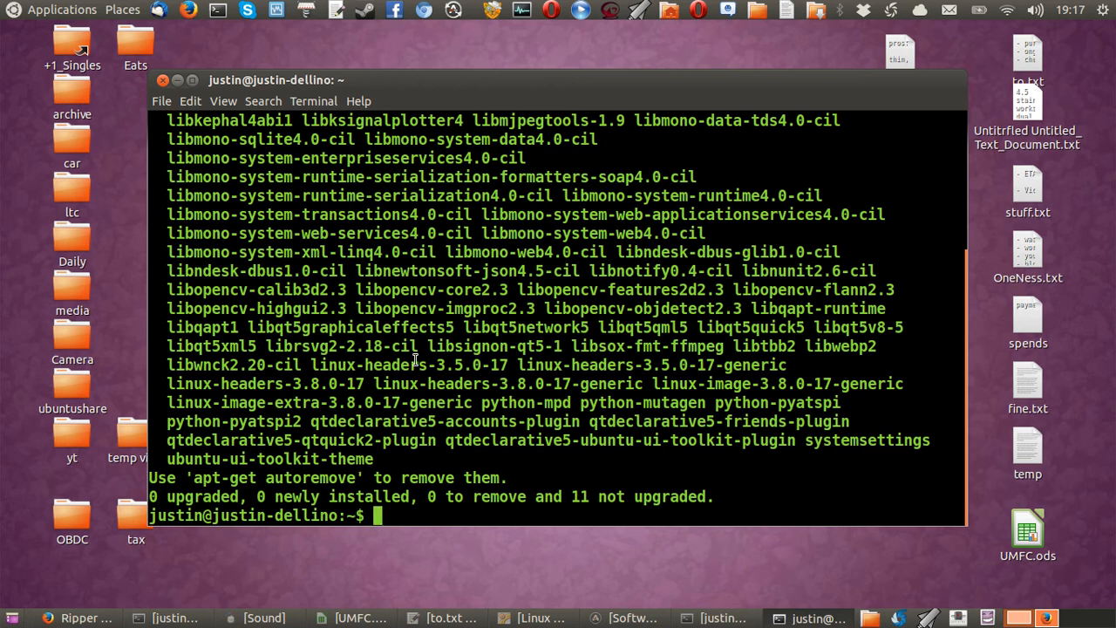
{"action": "mouse_move", "coordinate": [284, 168]}
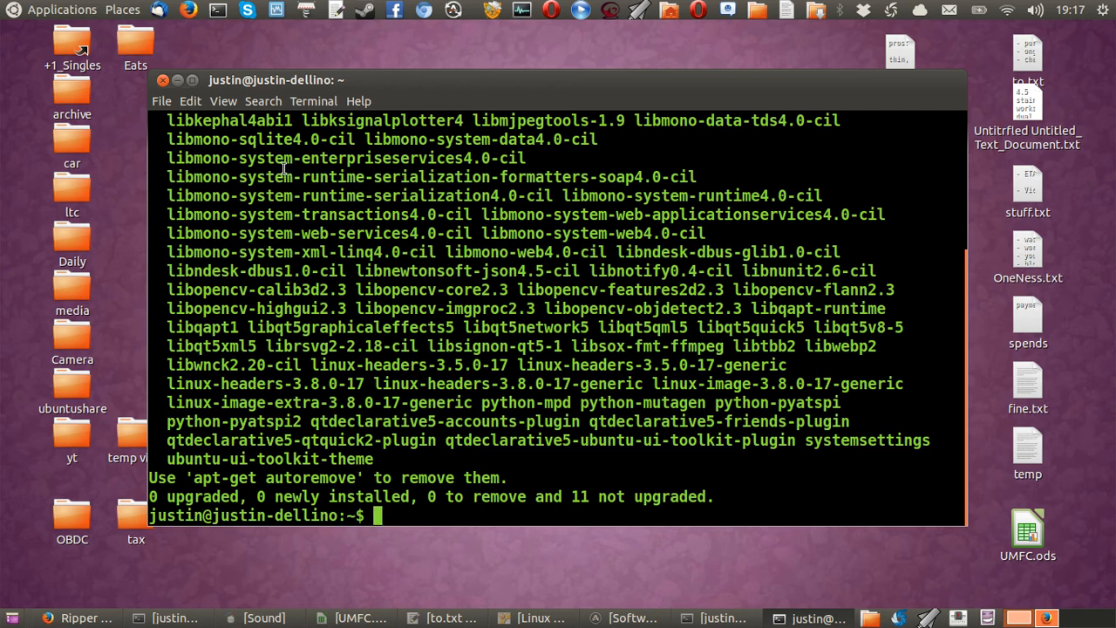
{"action": "mouse_move", "coordinate": [163, 80]}
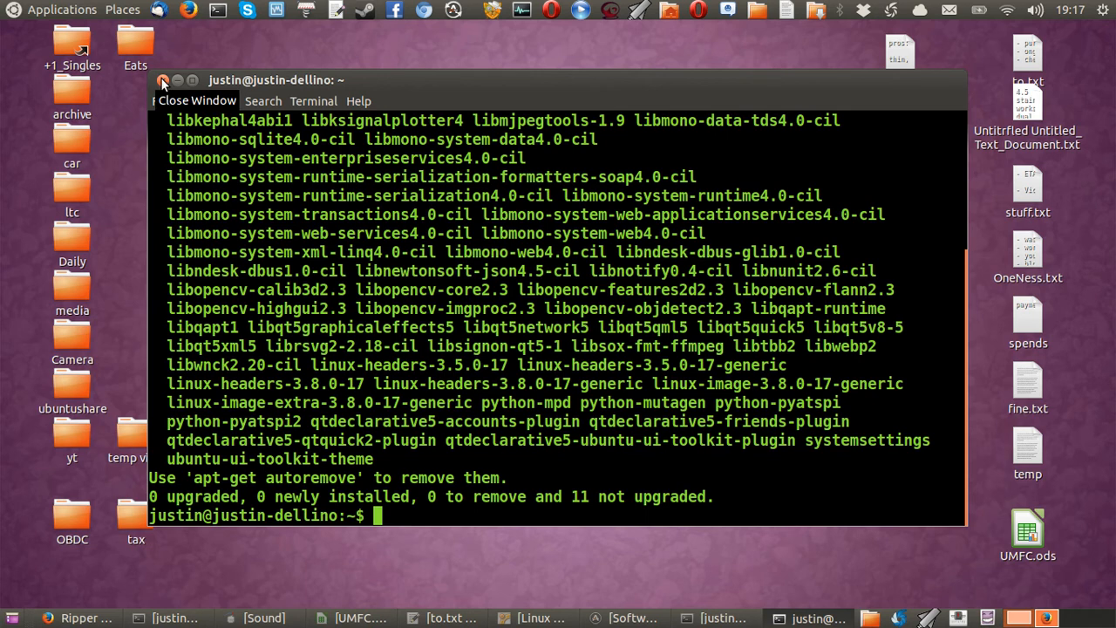
{"action": "left_click", "coordinate": [164, 81]}
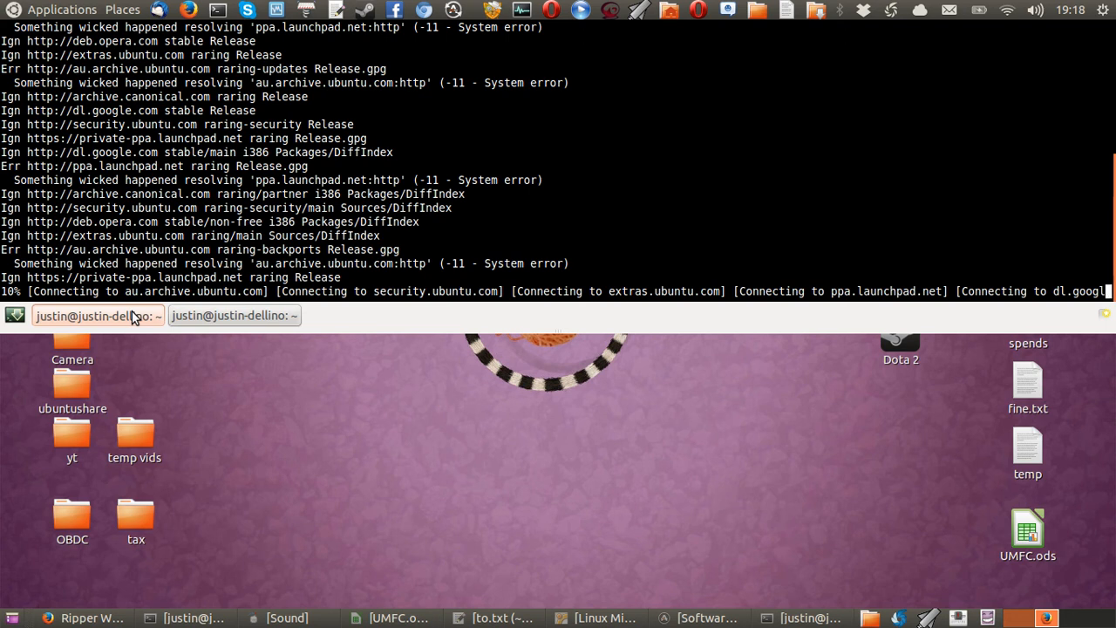
{"action": "mouse_move", "coordinate": [387, 450]}
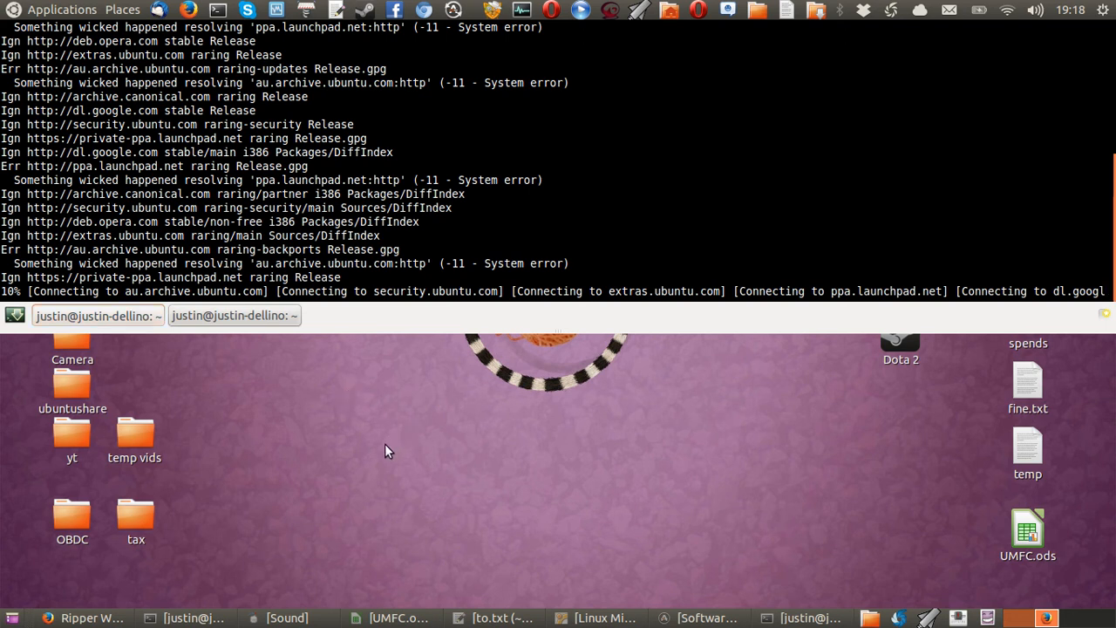